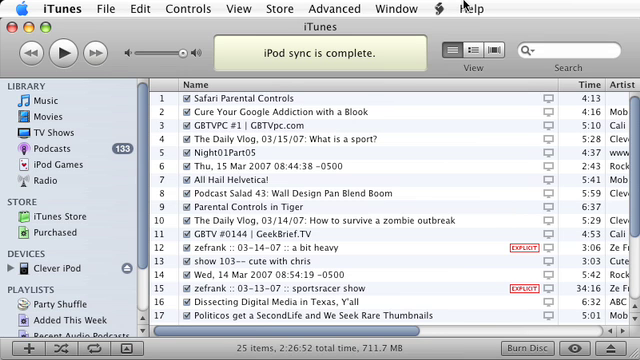
pyautogui.moveTo(108, 142)
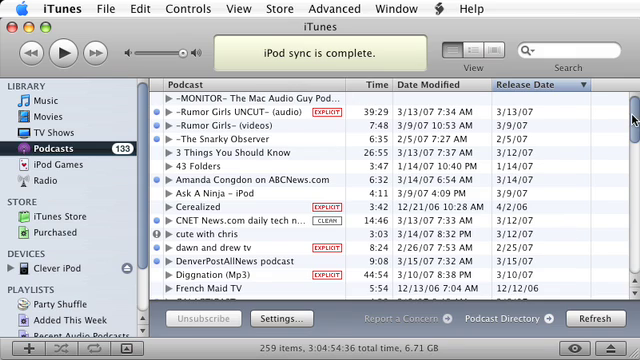
# - Scroll the Library sidebar down to reach the Podcasts collection
pyautogui.scroll(-3)
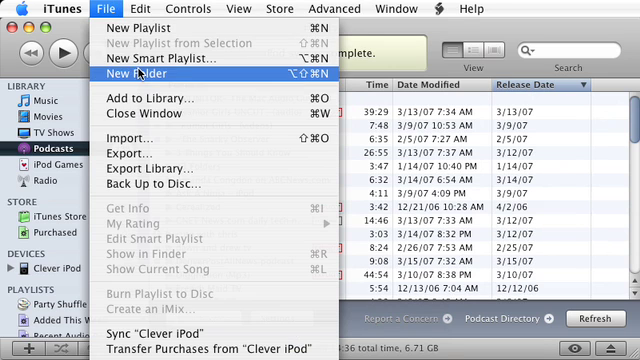
# - Start a new smart playlist from the File menu with live updating on
pyautogui.click(104, 8)
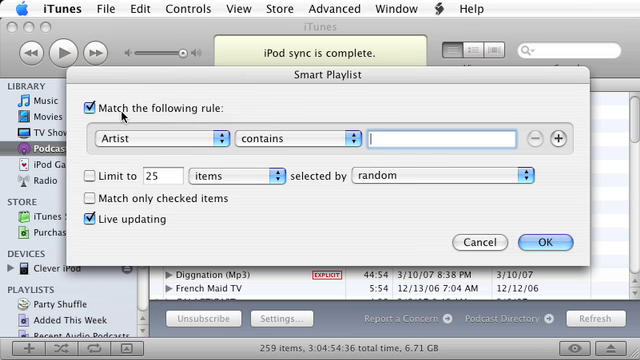
# - Set rules 'Podcast is true' and 'Kind contains audio', matching all, limited to 25 items
pyautogui.click(160, 136)
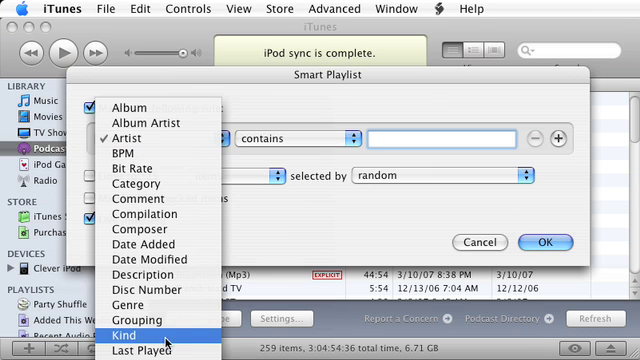
pyautogui.click(130, 132)
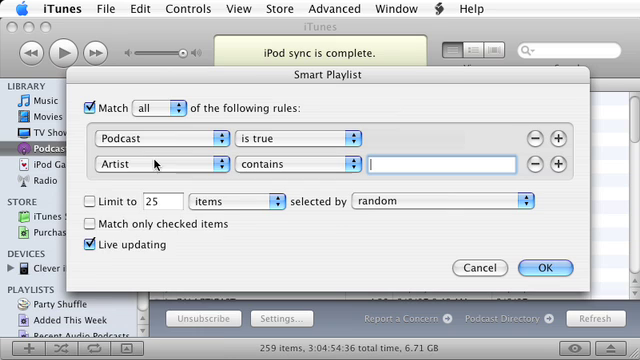
pyautogui.click(160, 164)
pyautogui.write('a')
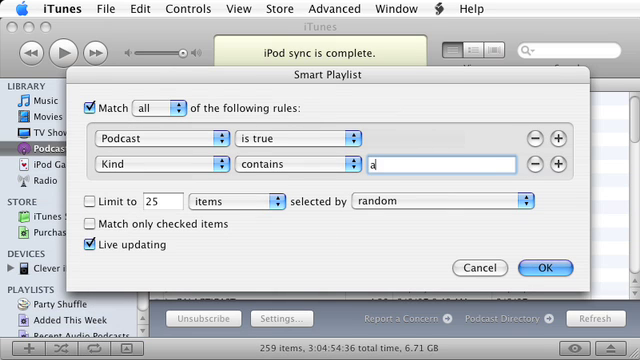
pyautogui.write('udio')
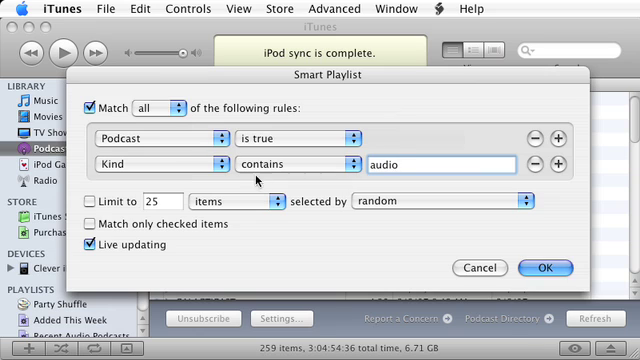
pyautogui.click(92, 200)
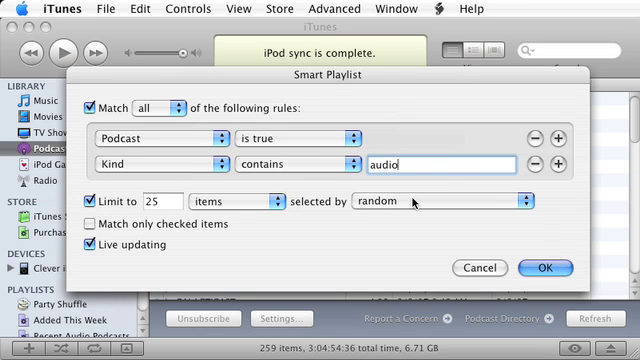
# - Have the 25-item limit select by most recently added
pyautogui.click(438, 200)
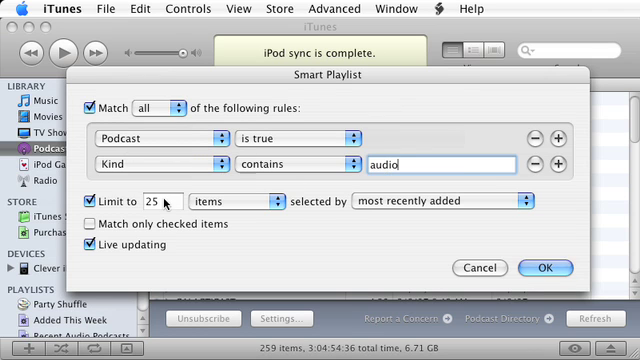
pyautogui.moveTo(432, 200)
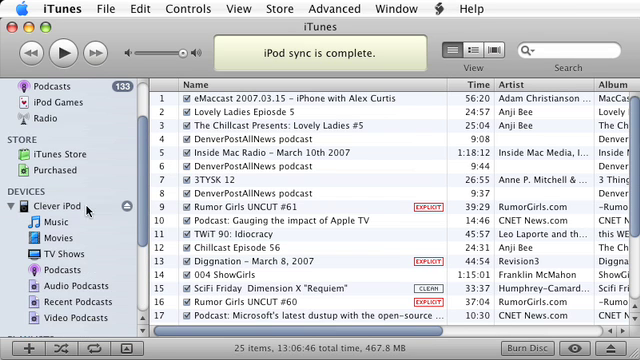
# - View Recent Podcasts on the Clever iPod and bring up the iPod's options menu with Eject
pyautogui.scroll(-3)
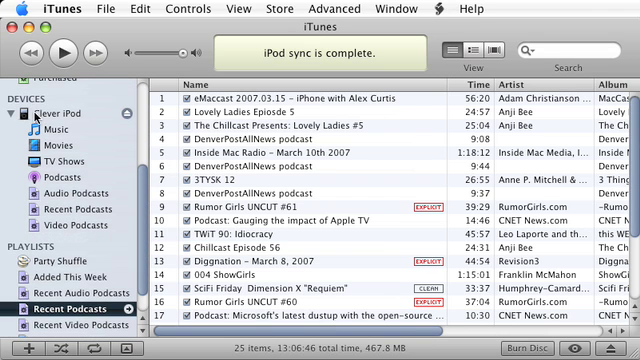
pyautogui.click(68, 208)
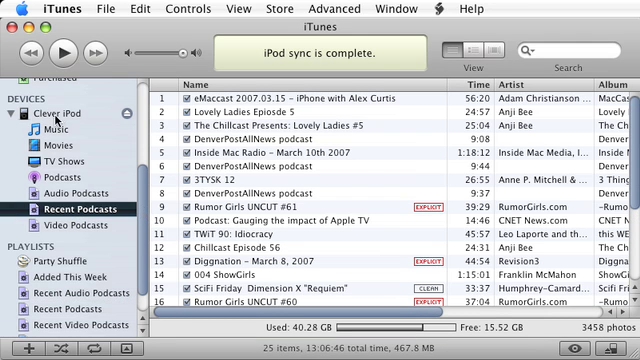
pyautogui.moveTo(136, 184)
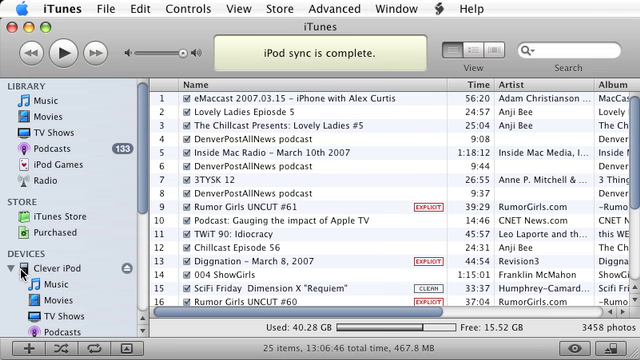
pyautogui.rightClick(50, 268)
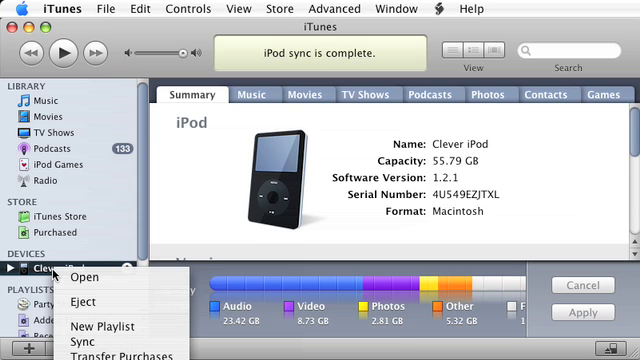